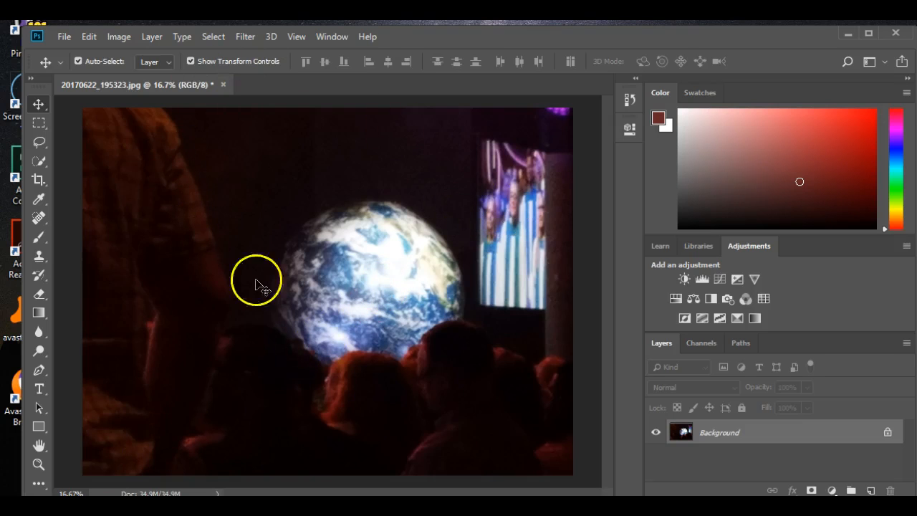
pyautogui.moveTo(423, 347)
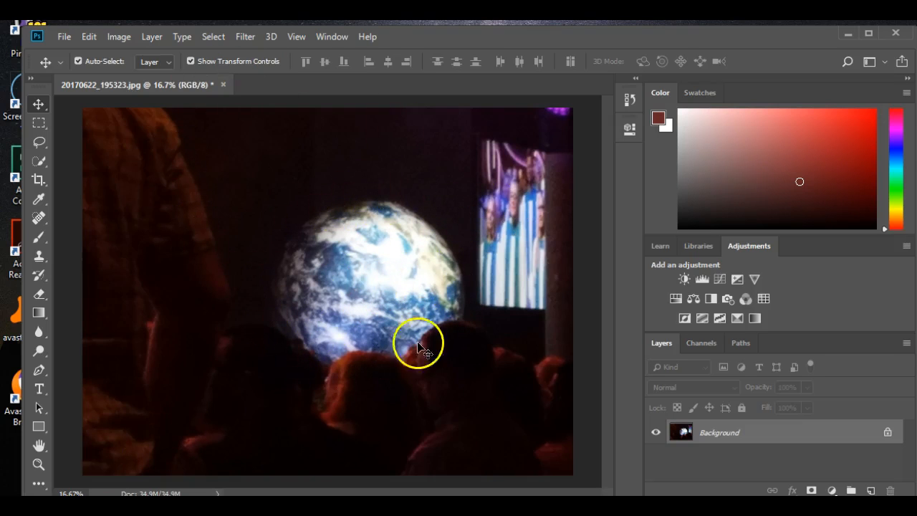
pyautogui.moveTo(387, 344)
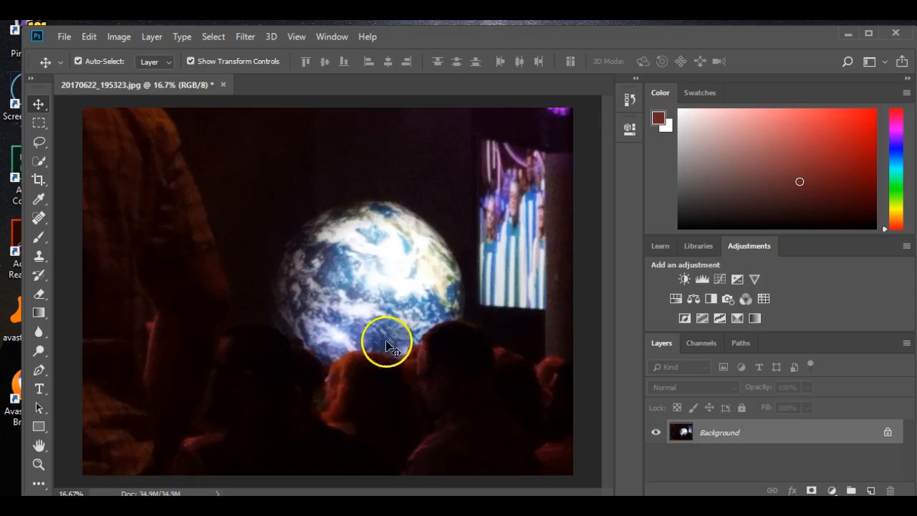
pyautogui.moveTo(441, 240)
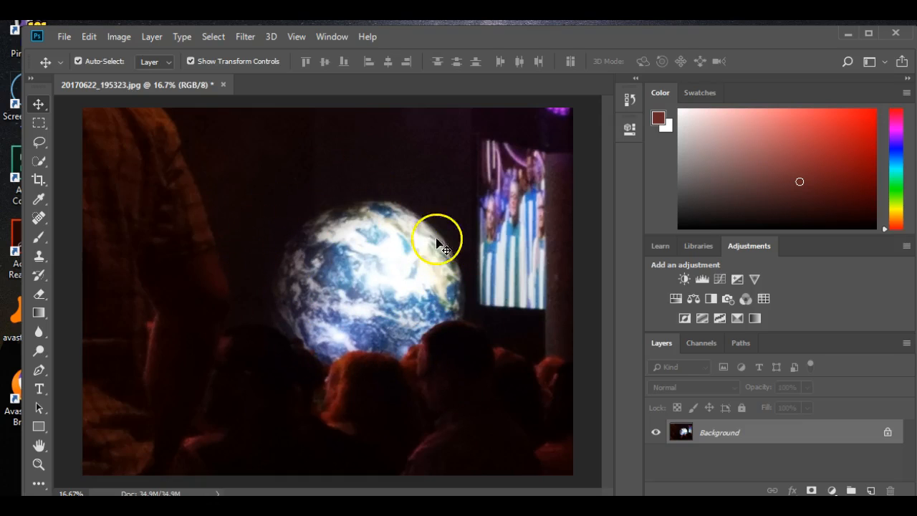
pyautogui.moveTo(276, 258)
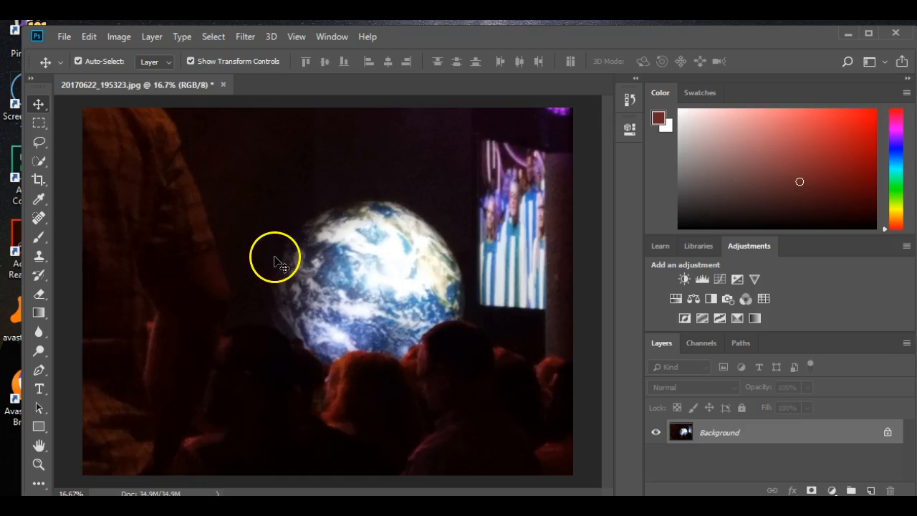
pyautogui.moveTo(366, 254)
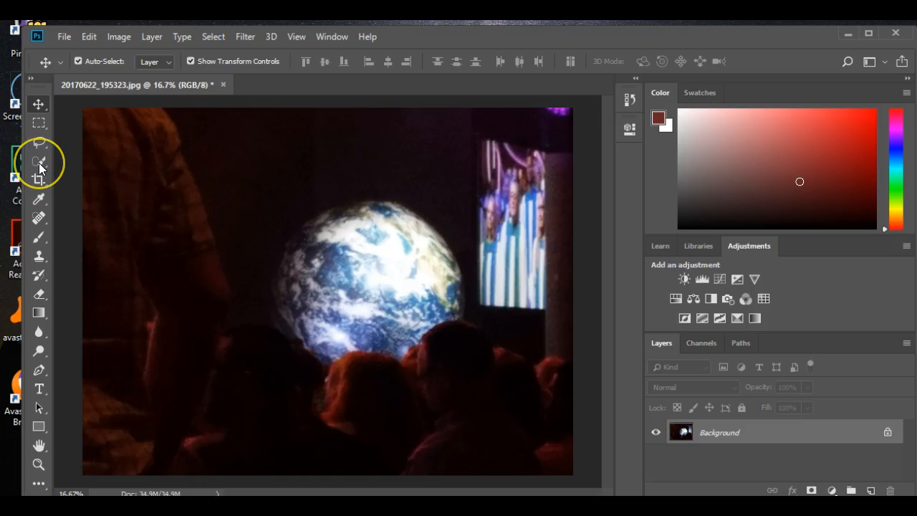
# Choose the Quick Selection Tool and enlarge its brush size with the slider
pyautogui.click(38, 163)
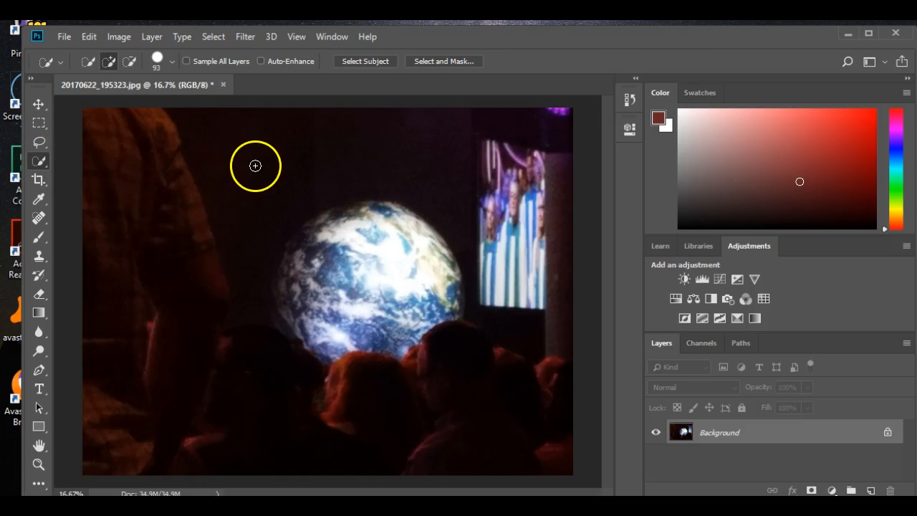
pyautogui.click(172, 62)
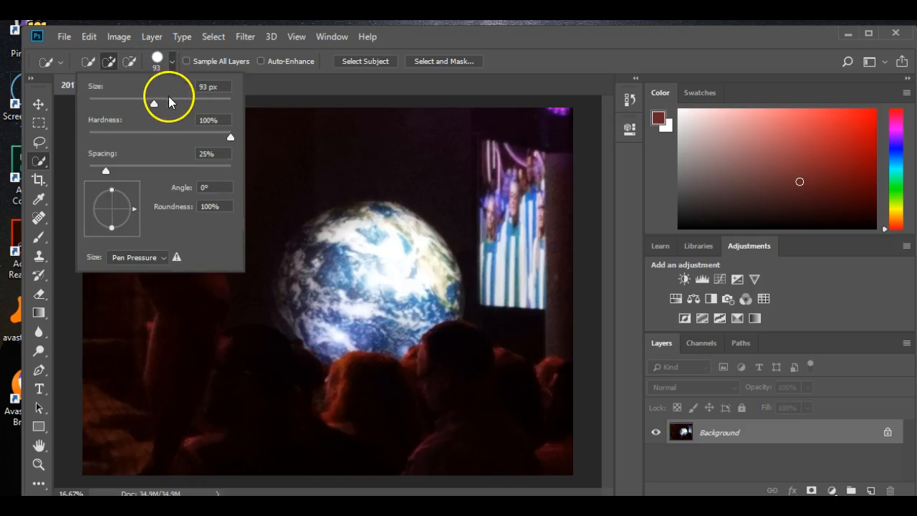
pyautogui.moveTo(154, 103); pyautogui.dragTo(119, 103)
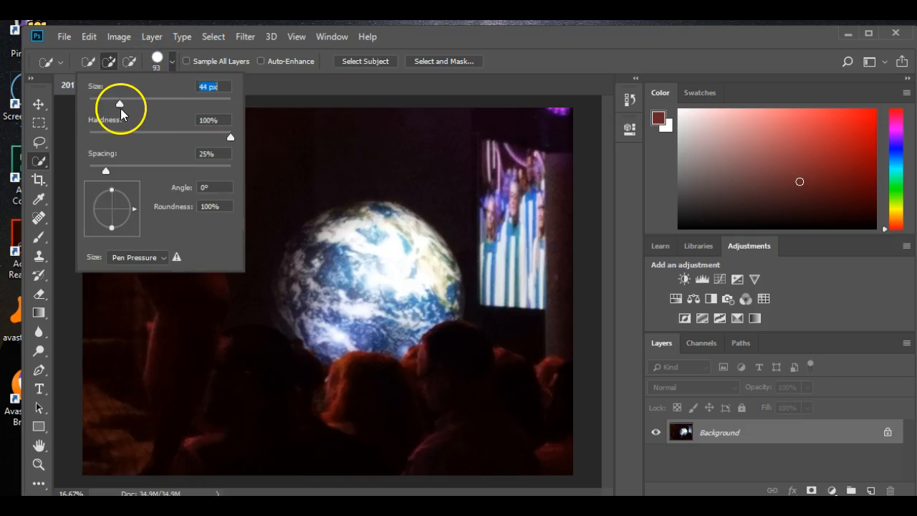
pyautogui.moveTo(118, 104); pyautogui.dragTo(136, 104)
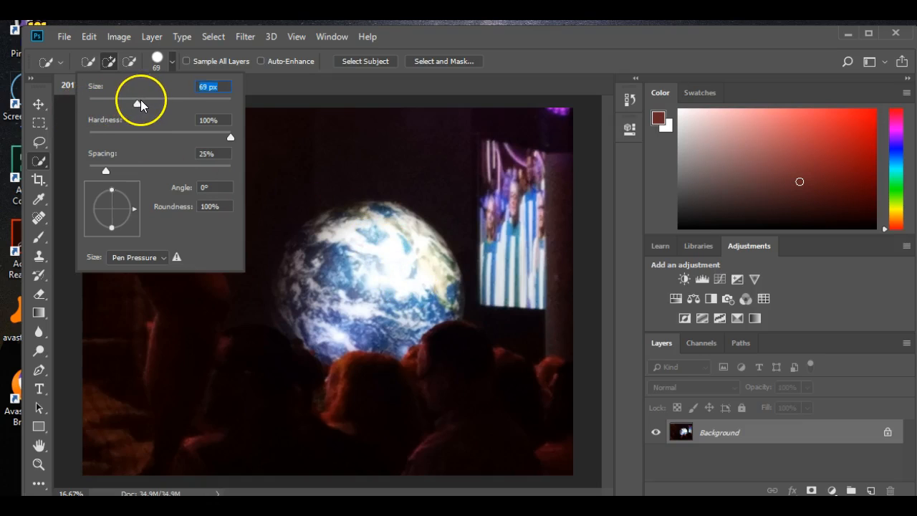
pyautogui.moveTo(139, 104); pyautogui.dragTo(182, 104)
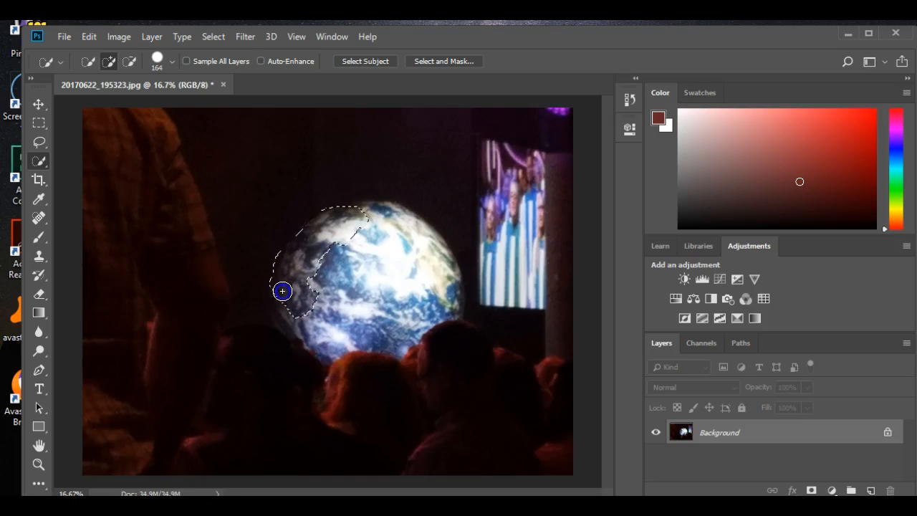
# Extend the Quick Selection over the rest of the globe, briefly switching tools and back
pyautogui.moveTo(282, 291); pyautogui.dragTo(324, 346)
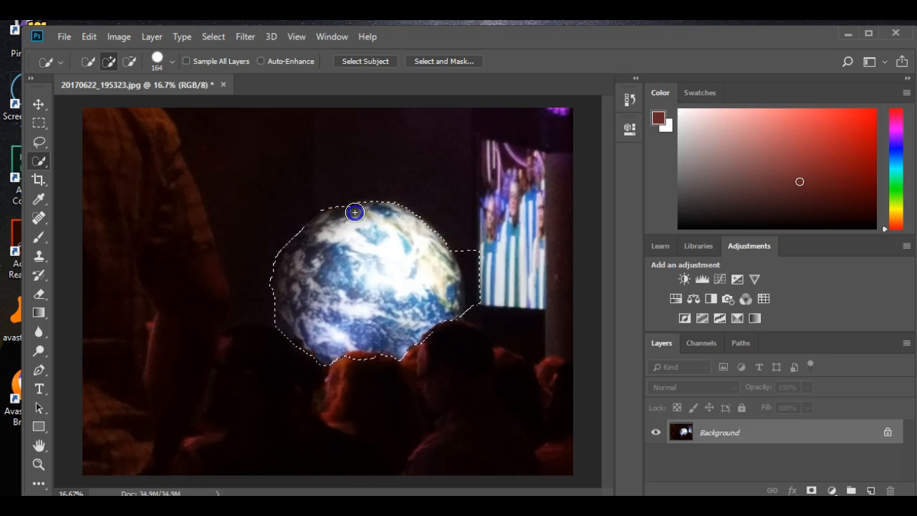
pyautogui.moveTo(374, 270)
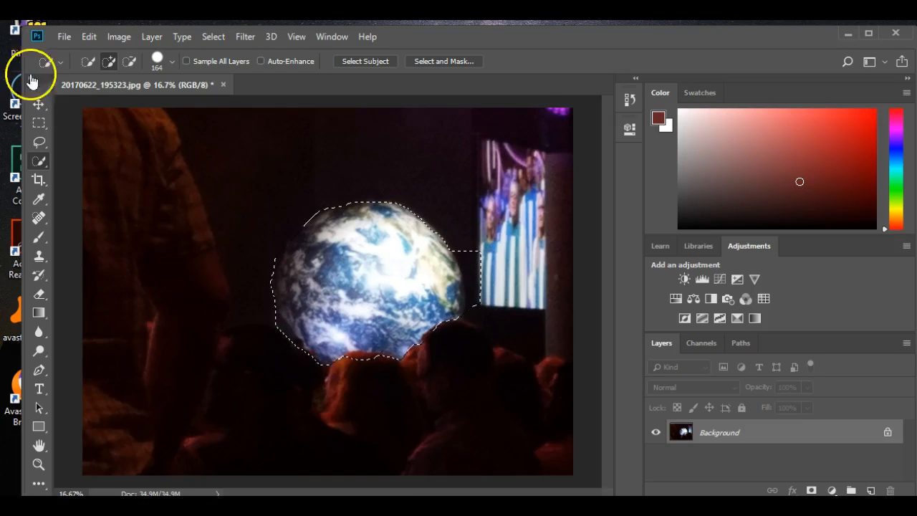
pyautogui.click(38, 104)
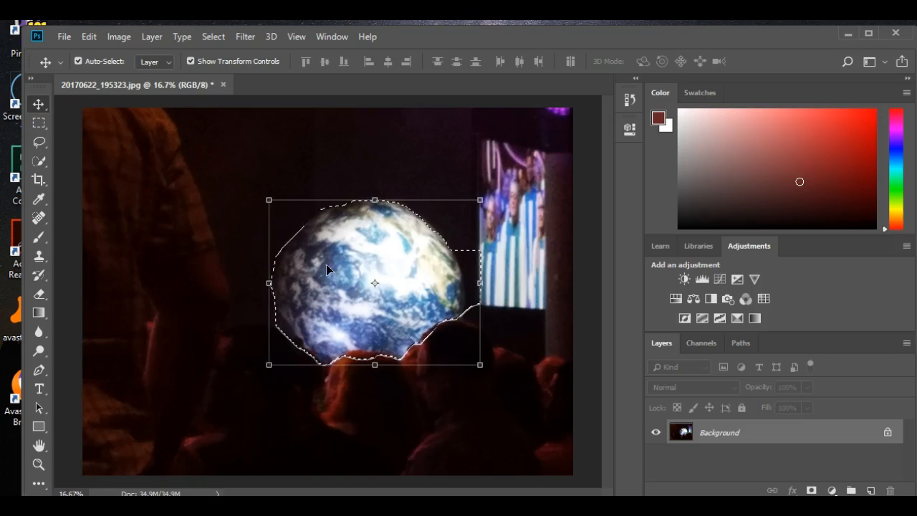
pyautogui.moveTo(332, 141)
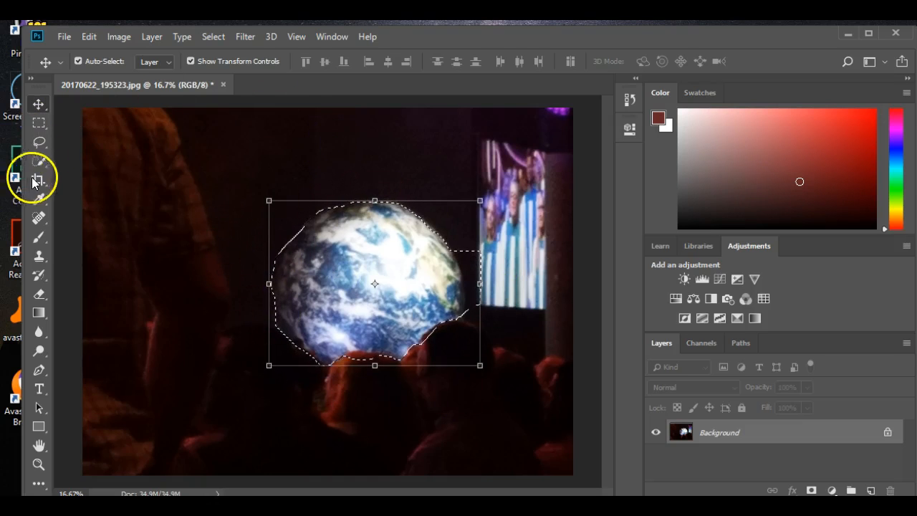
pyautogui.click(40, 160)
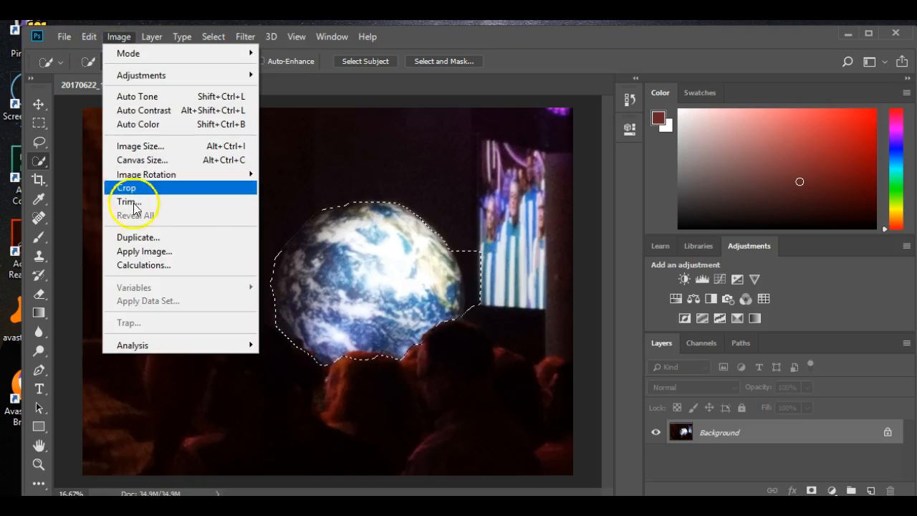
# Duplicate the image as the new document '20170622_195323 copy'
pyautogui.click(138, 237)
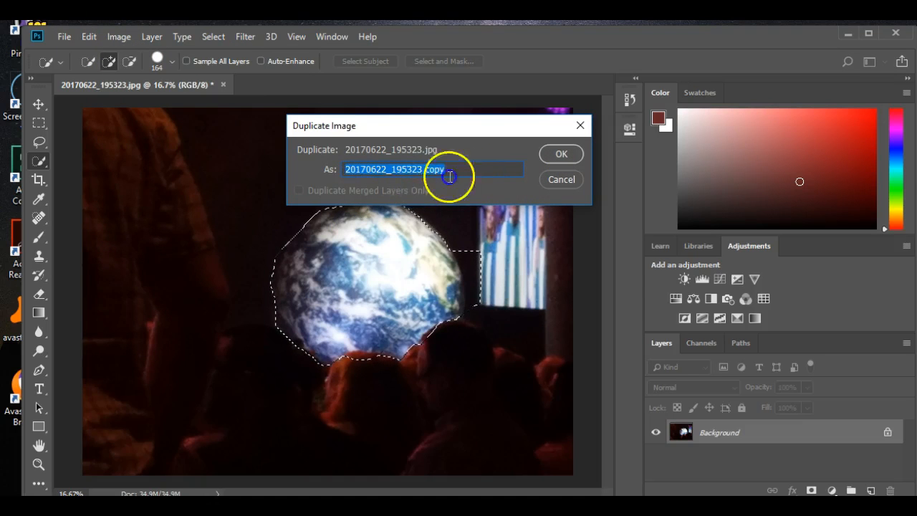
pyautogui.click(561, 153)
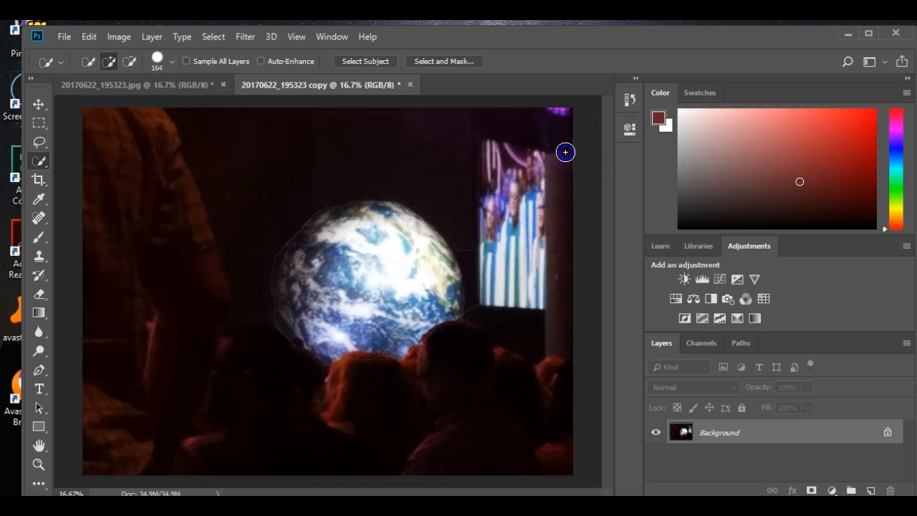
pyautogui.moveTo(446, 258)
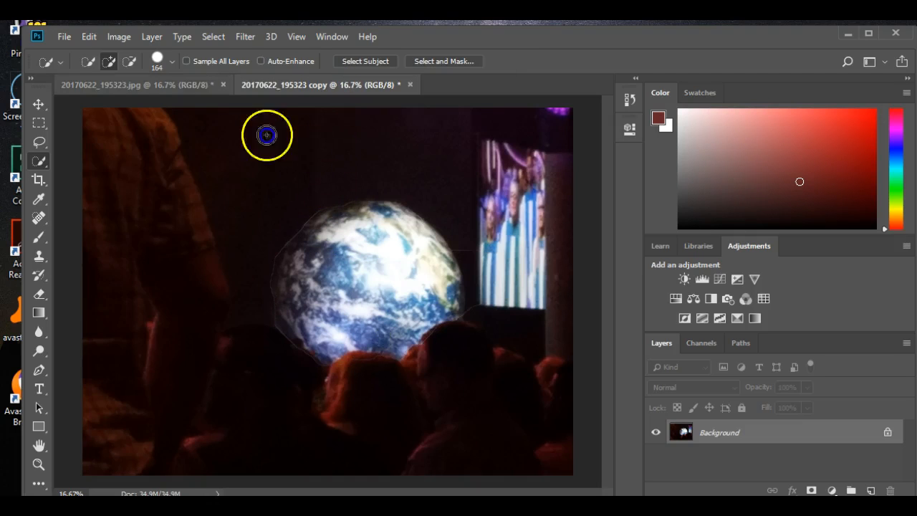
pyautogui.moveTo(463, 311)
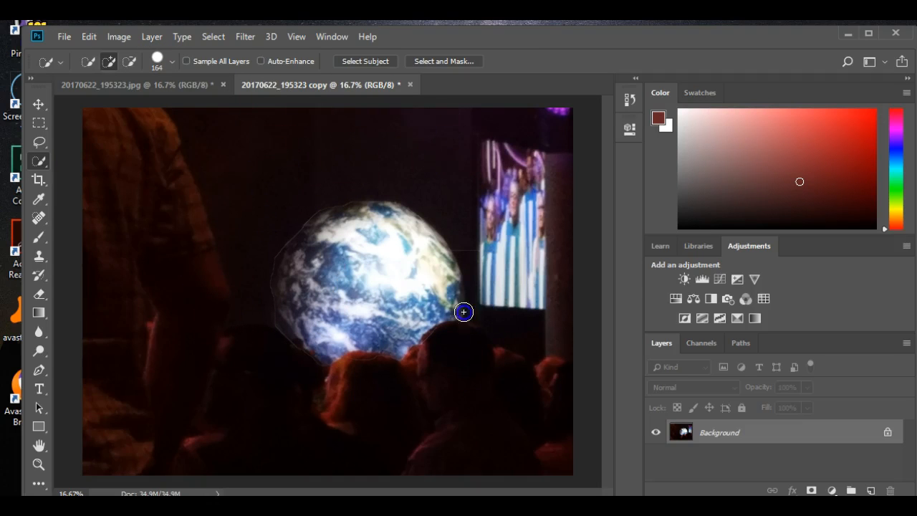
pyautogui.moveTo(303, 287)
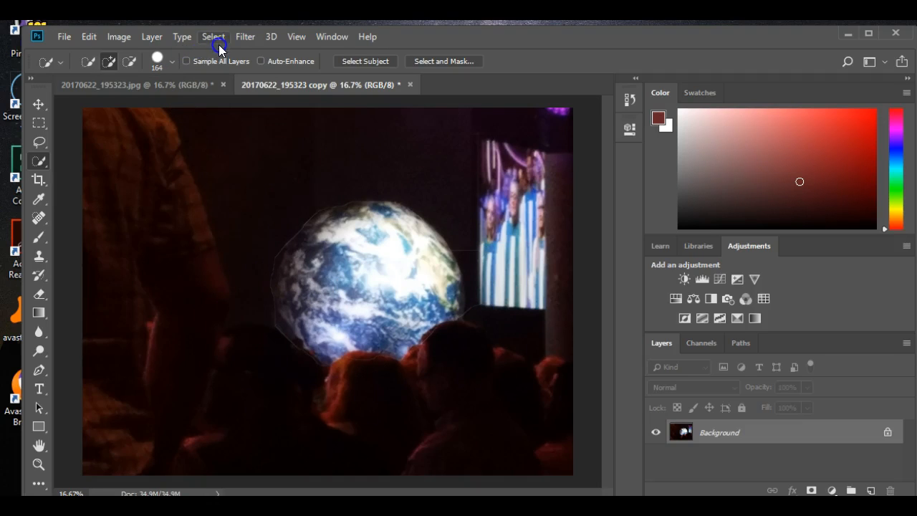
# Return to the original photo and invert the selection to everything outside the globe
pyautogui.click(213, 36)
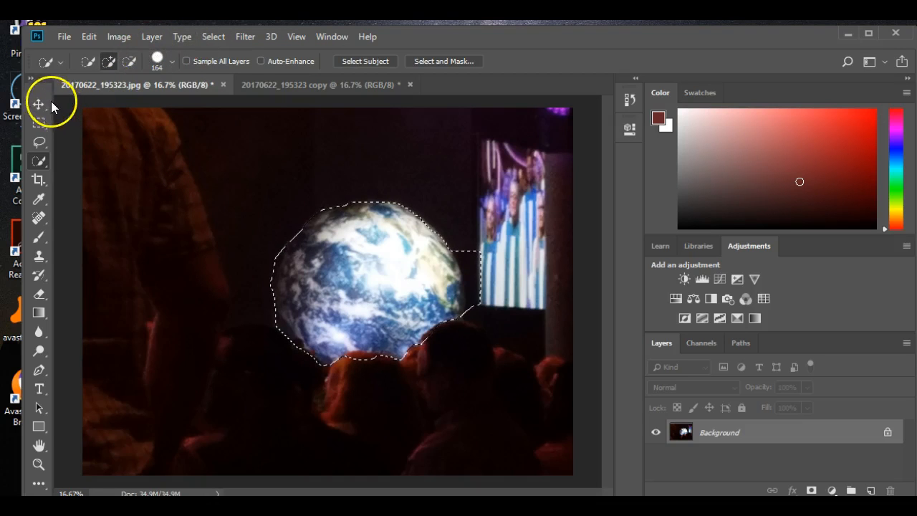
pyautogui.click(38, 104)
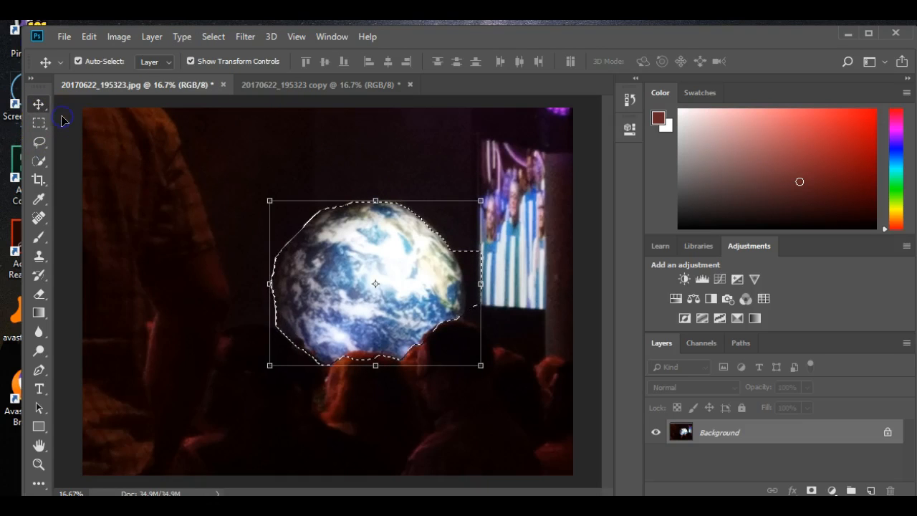
pyautogui.moveTo(608, 115)
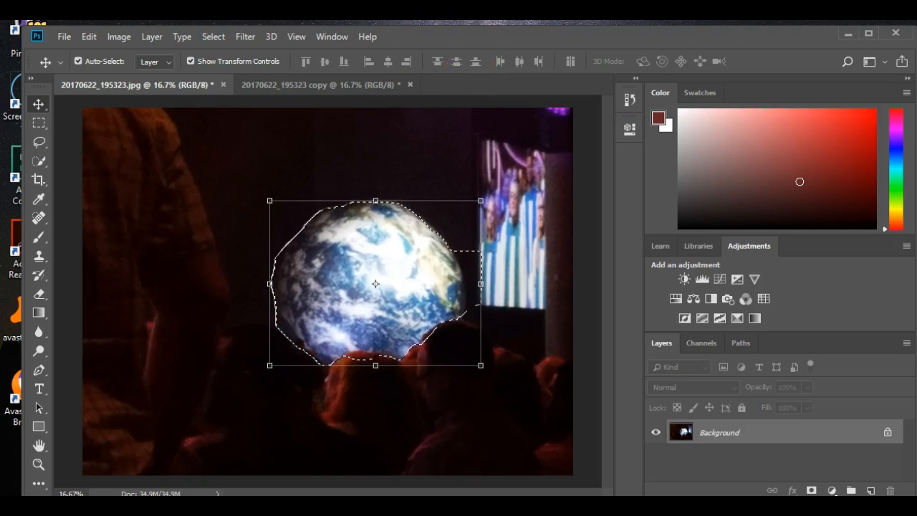
pyautogui.click(213, 36)
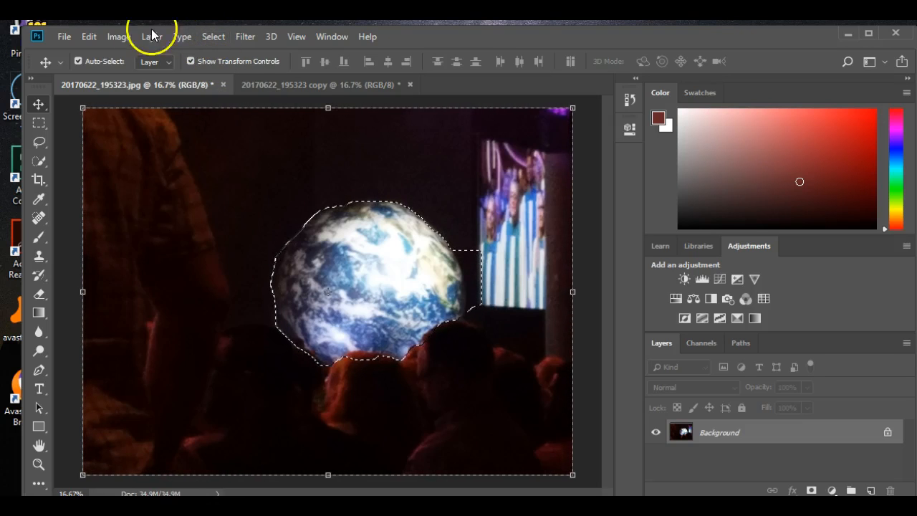
pyautogui.click(118, 36)
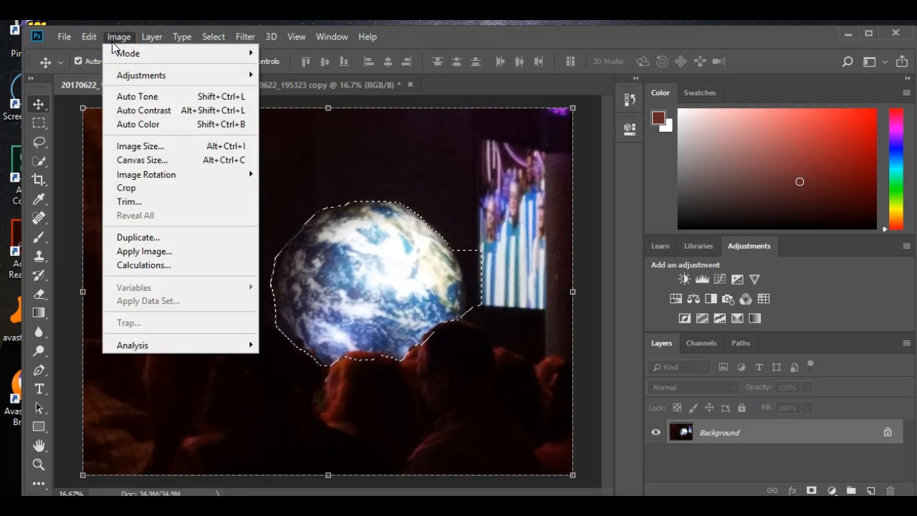
pyautogui.moveTo(140, 76)
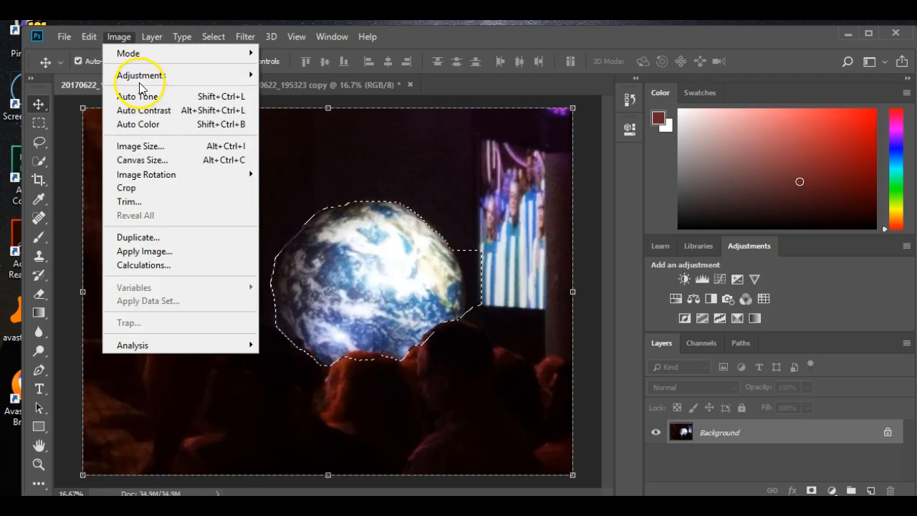
# Apply a default Black & White adjustment to everything outside the globe
pyautogui.click(140, 75)
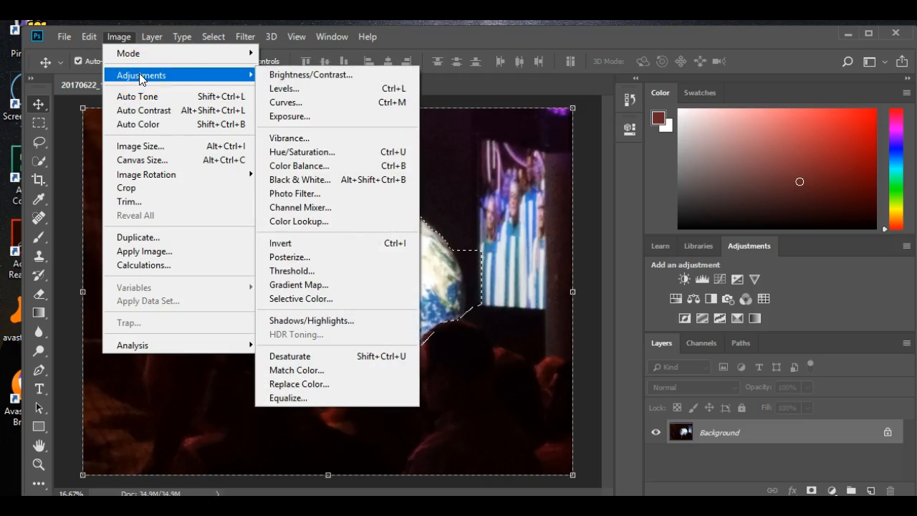
pyautogui.moveTo(299, 179)
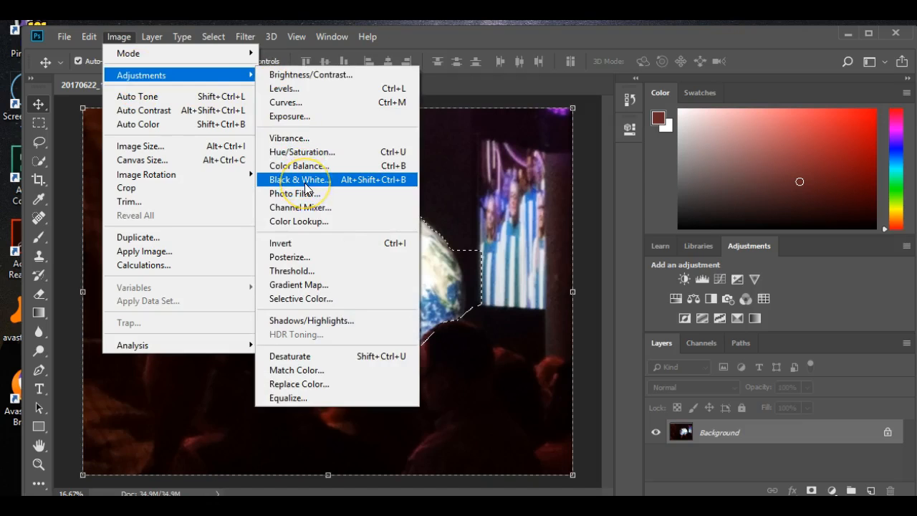
pyautogui.click(296, 180)
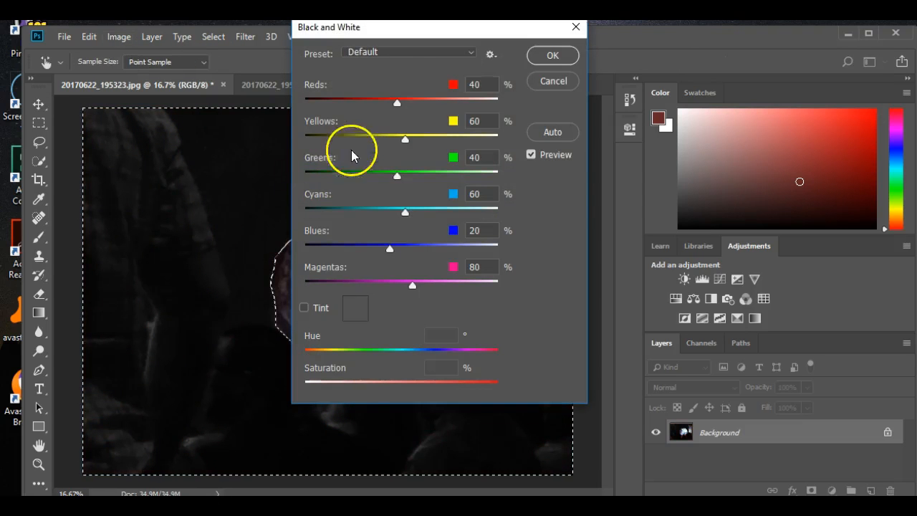
pyautogui.moveTo(241, 308)
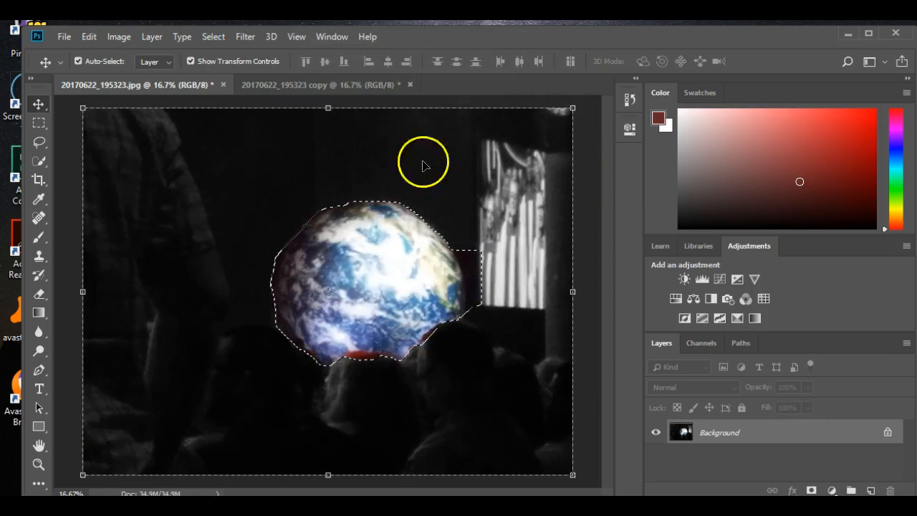
pyautogui.moveTo(423, 200)
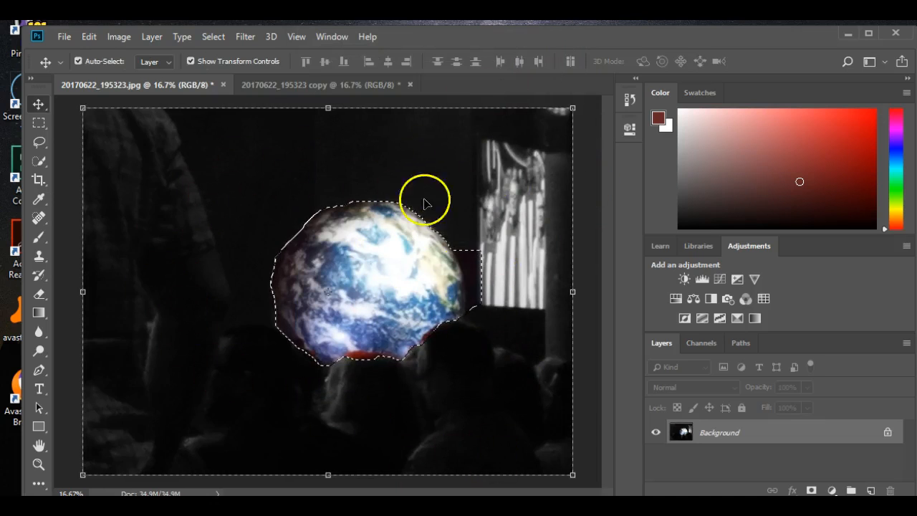
pyautogui.click(64, 36)
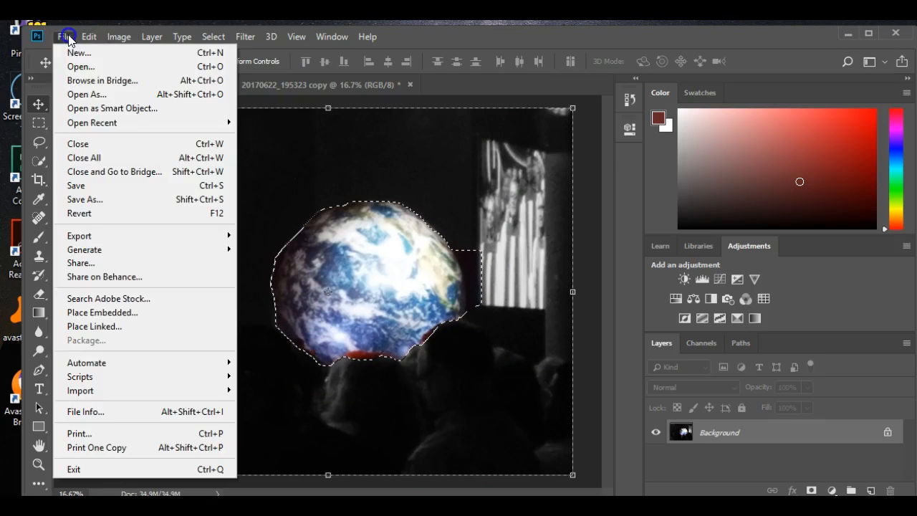
pyautogui.moveTo(100, 186)
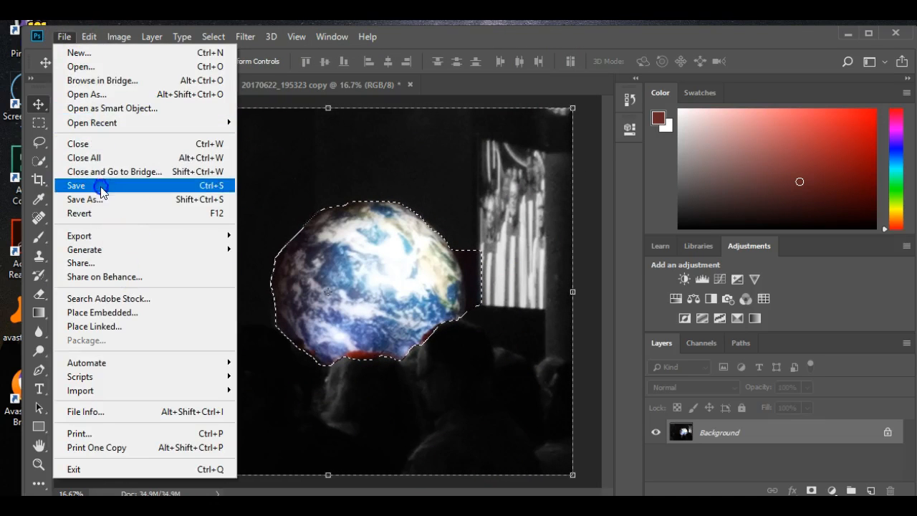
# Start saving the photo in the School folder under the name 'How to video'
pyautogui.click(83, 199)
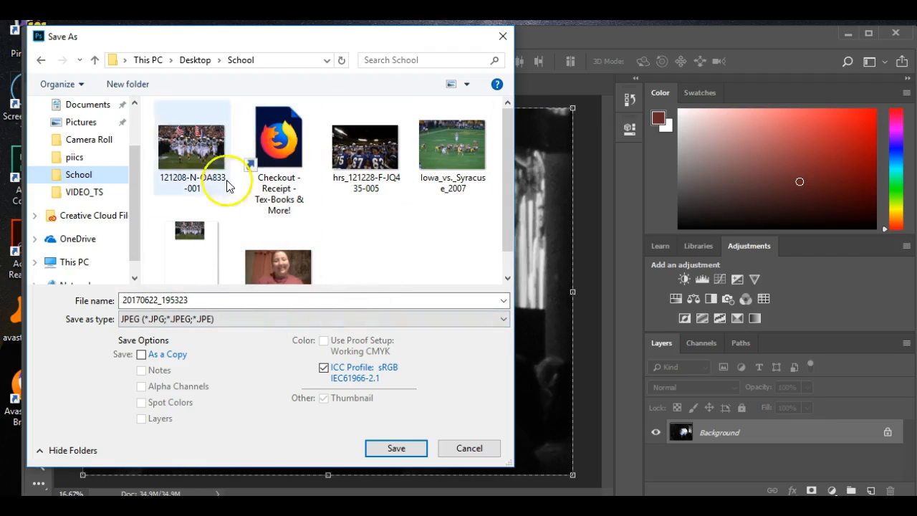
pyautogui.moveTo(386, 278)
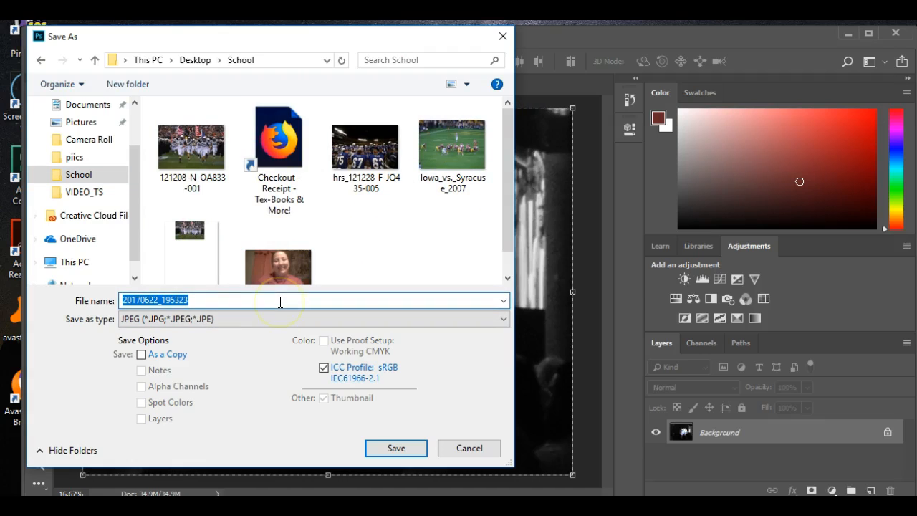
pyautogui.moveTo(276, 286)
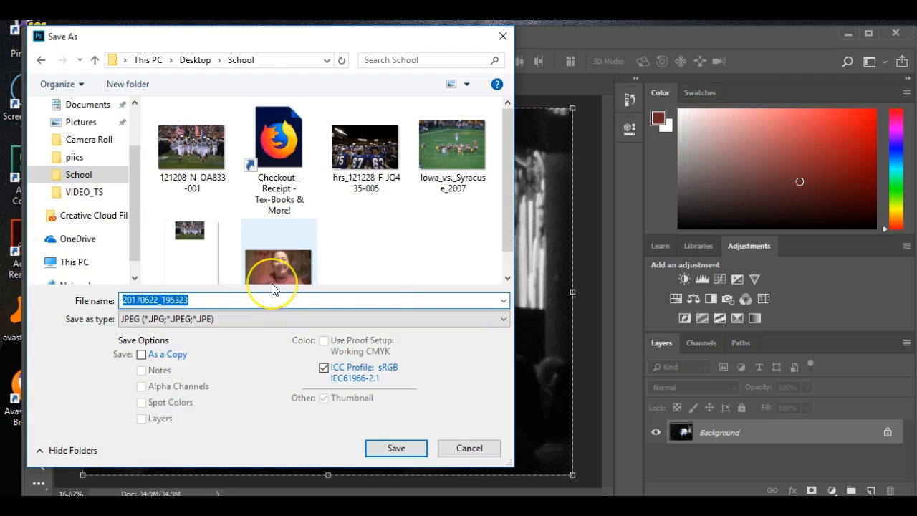
pyautogui.write('How t')
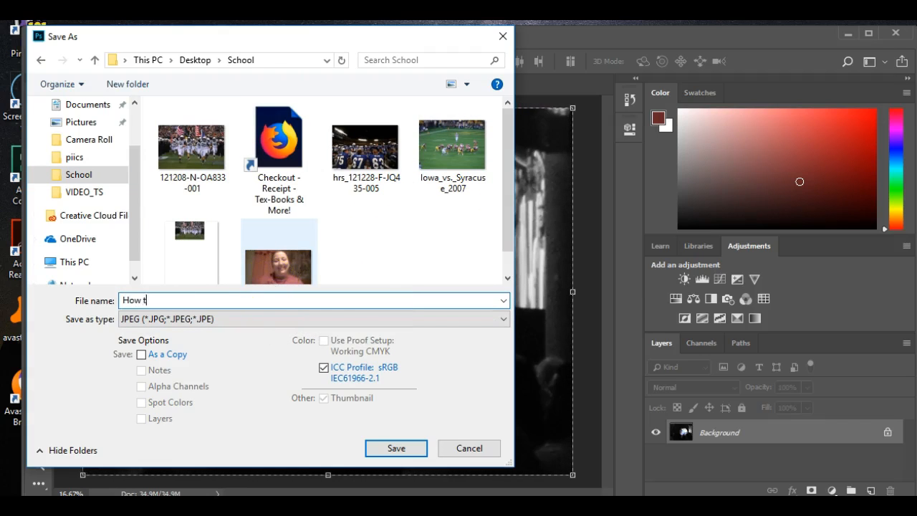
pyautogui.write('o vi')
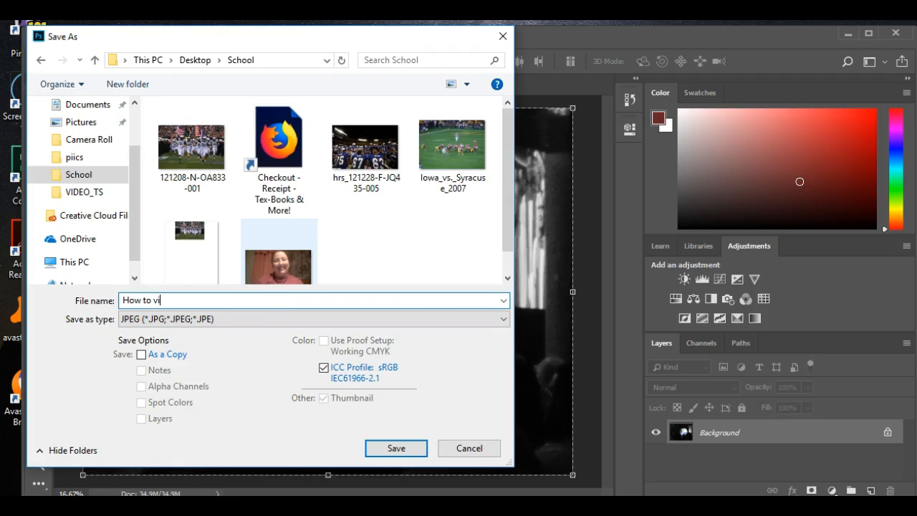
pyautogui.write('deo')
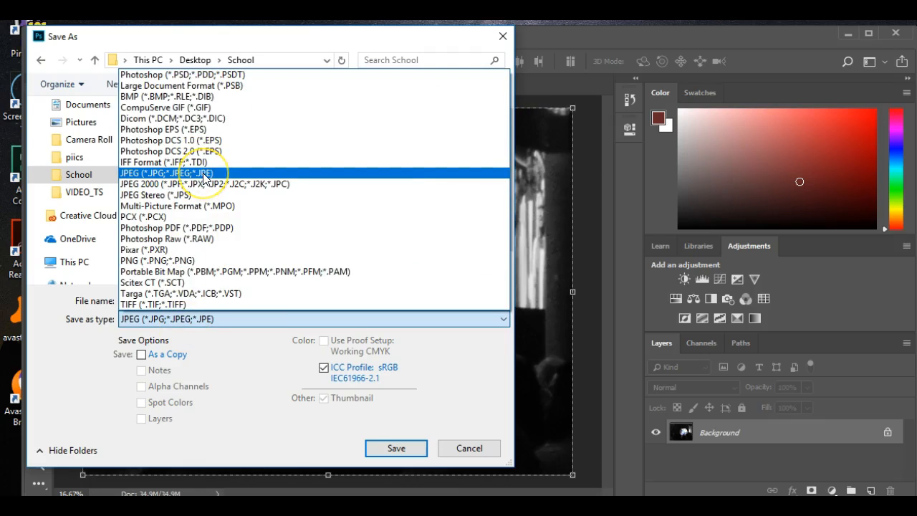
# Save 'How to video' as JPEG with Quality 12 (Maximum)
pyautogui.click(167, 173)
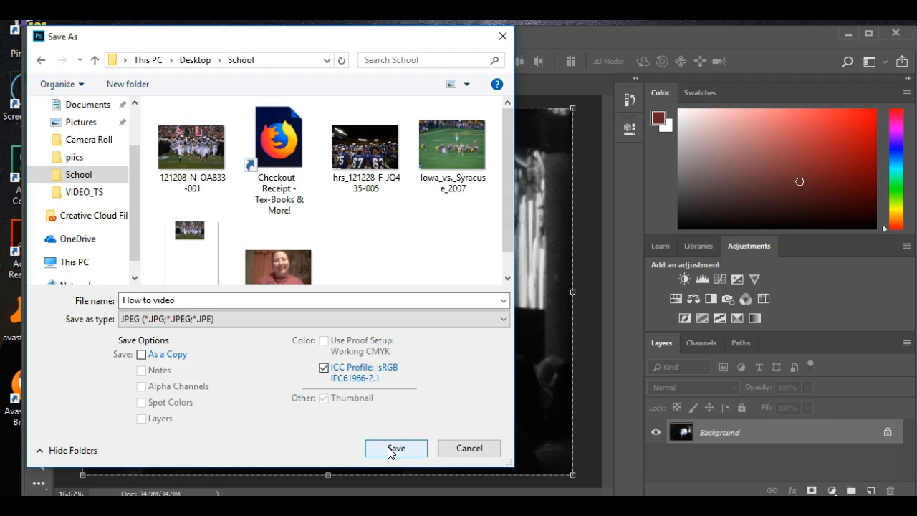
pyautogui.click(396, 448)
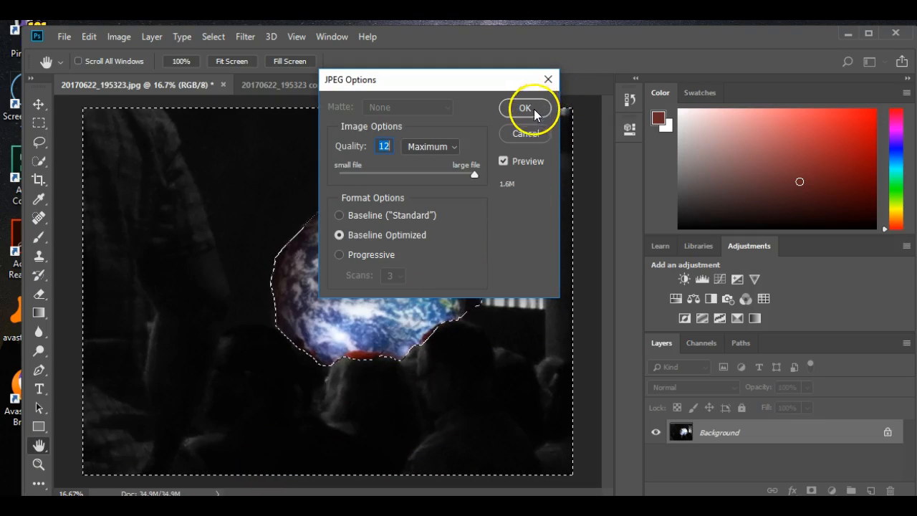
pyautogui.click(524, 108)
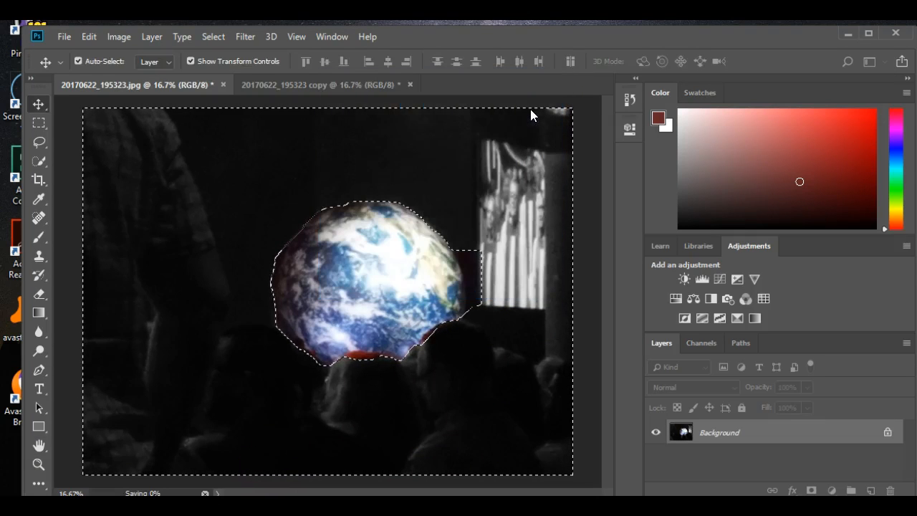